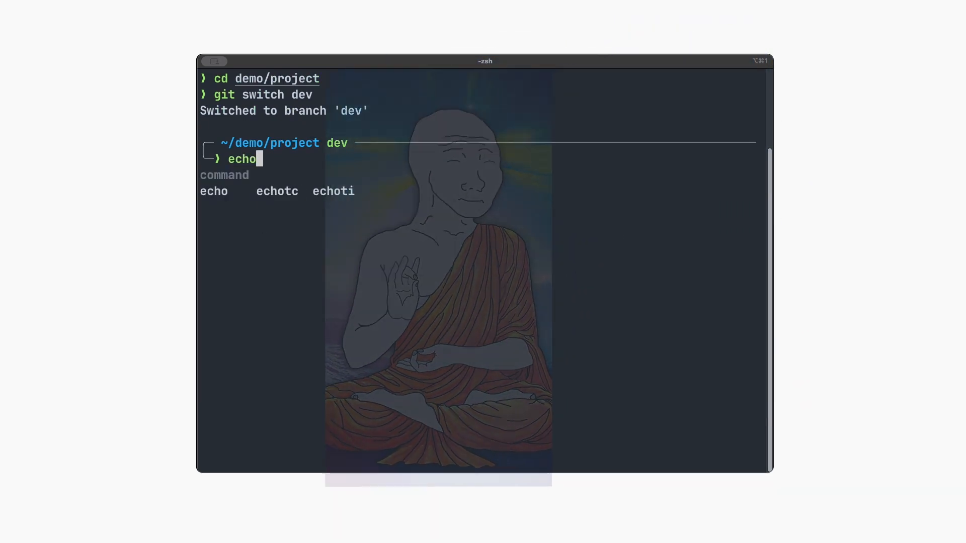
Continue the echo command with 'hello world' while autocomplete suggests echo, echotc and echoti
text("hello world")
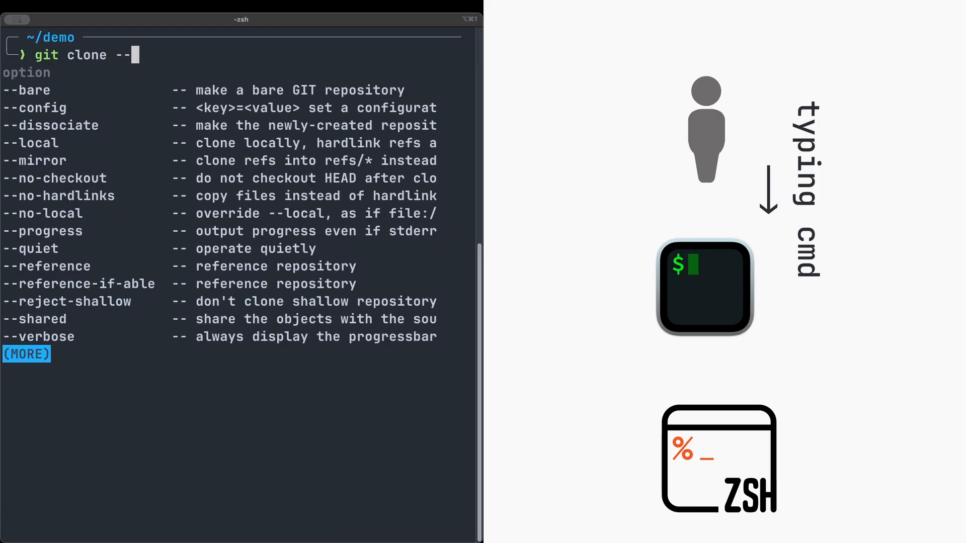
text(depth 1 git@github.com:marlonrichert/zsh-autocomplete.git)
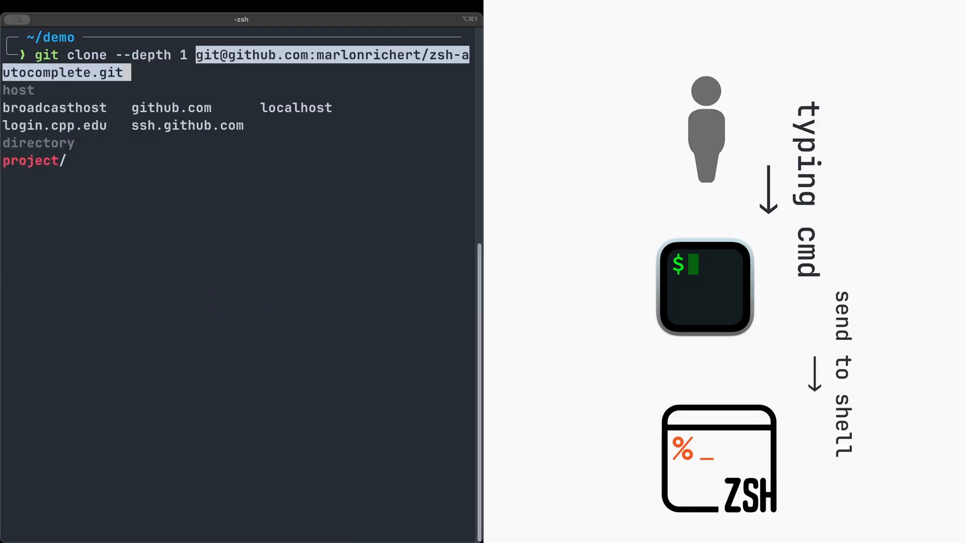
key(Return)
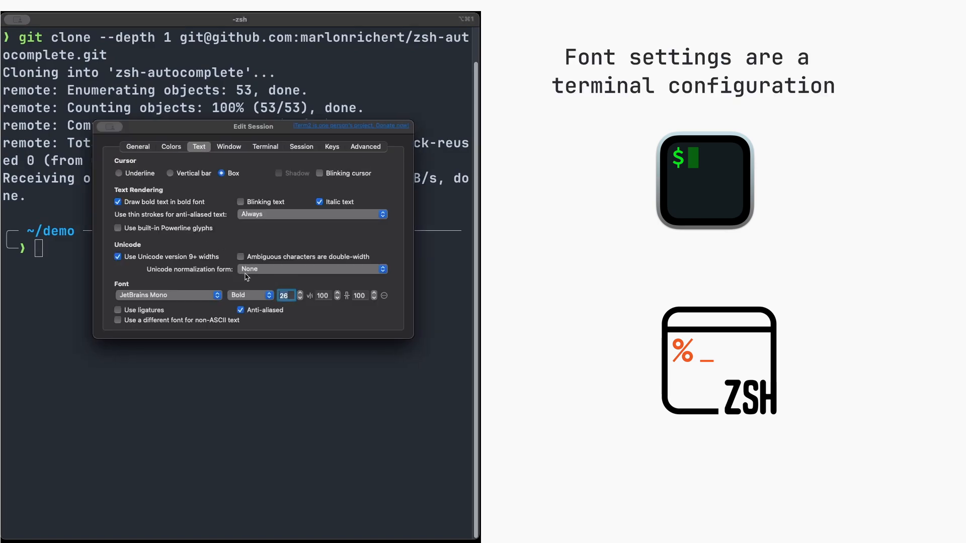
click(249, 295)
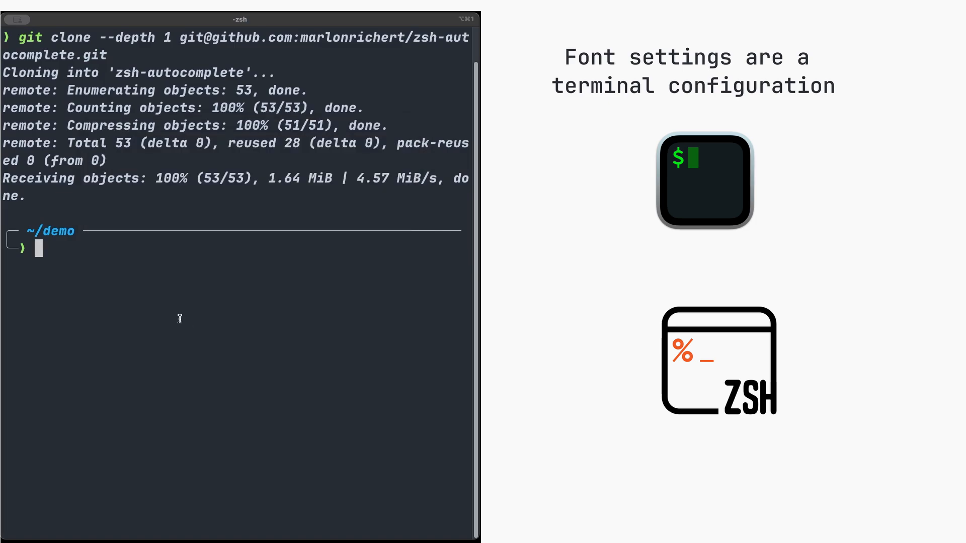
Define the alias ga="git add"
text(alias ga)
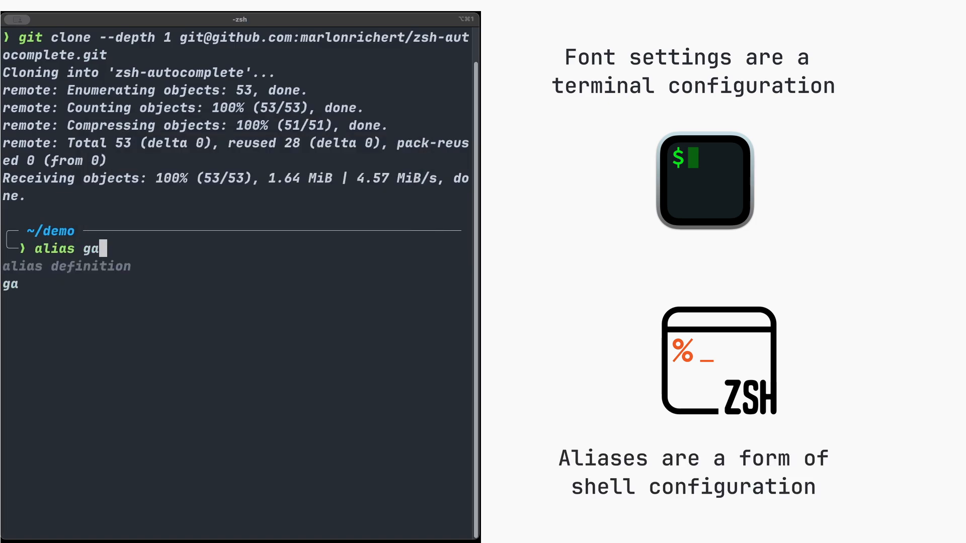
text(="git add)
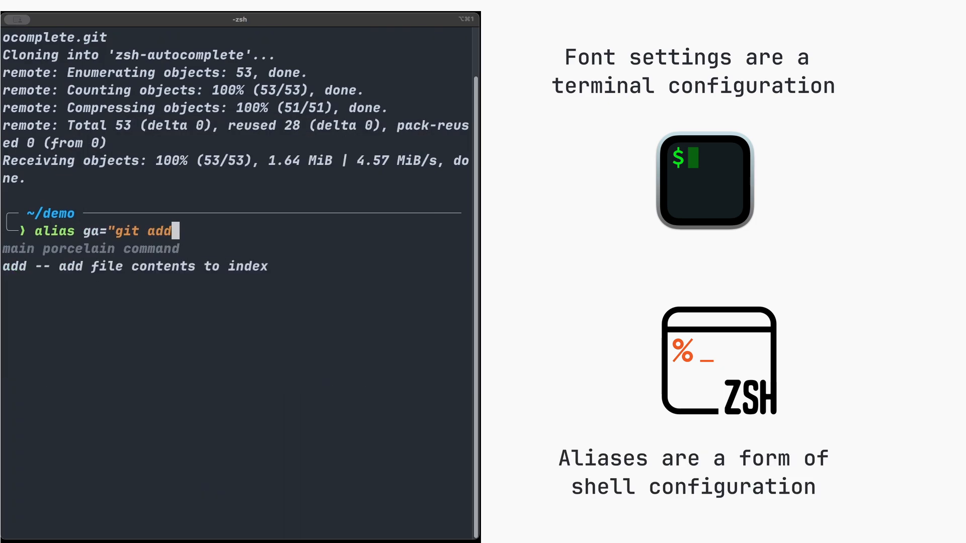
key(Return)
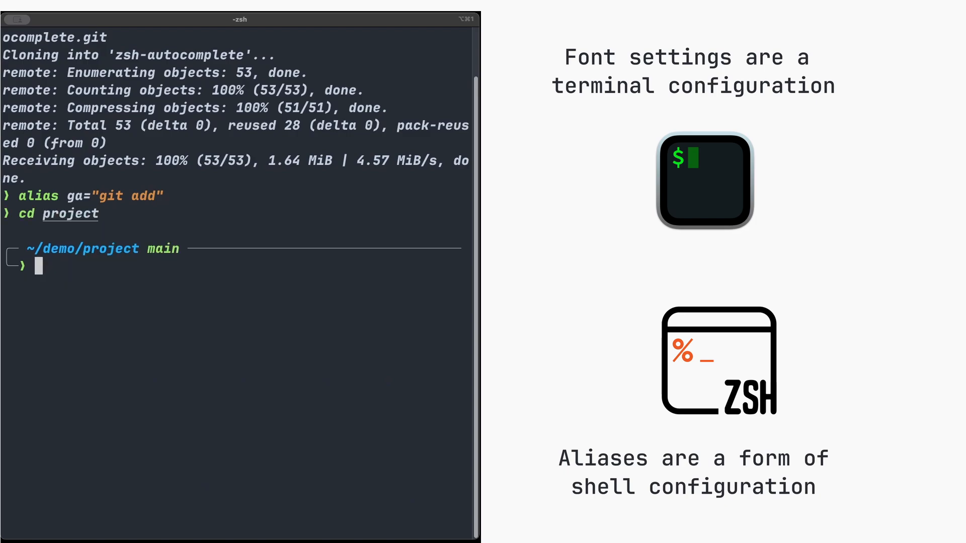
Create test.md, stage it with ga, and check git status
text(touch test.md)
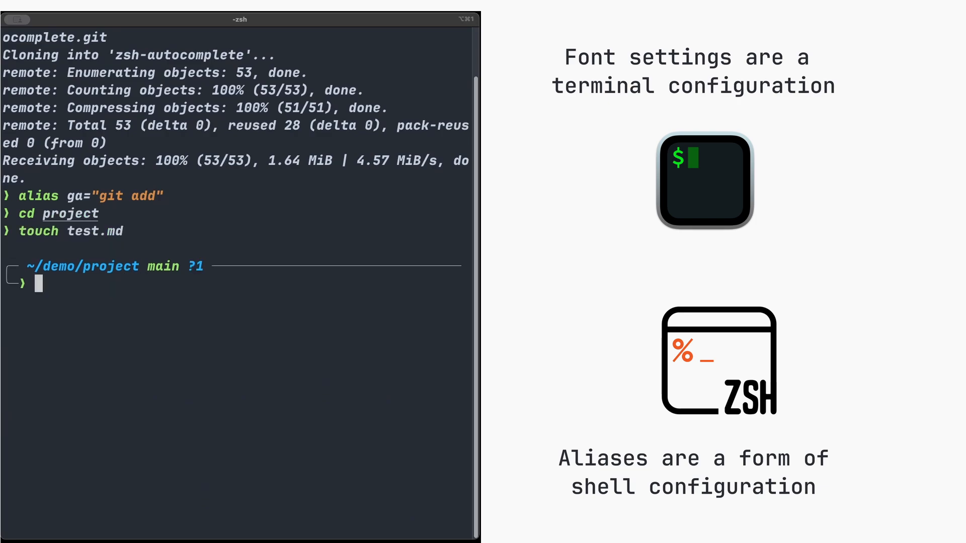
text(ga test.md)
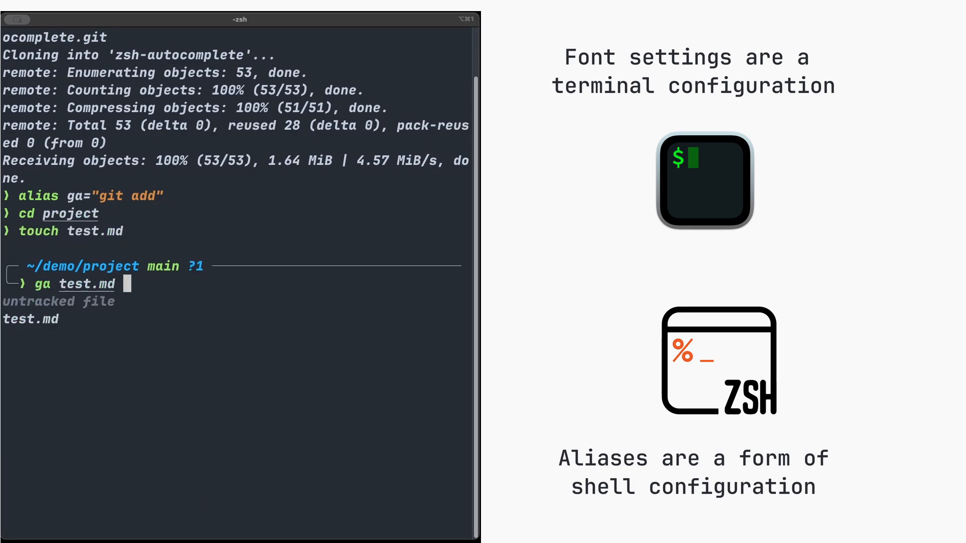
key(Return)
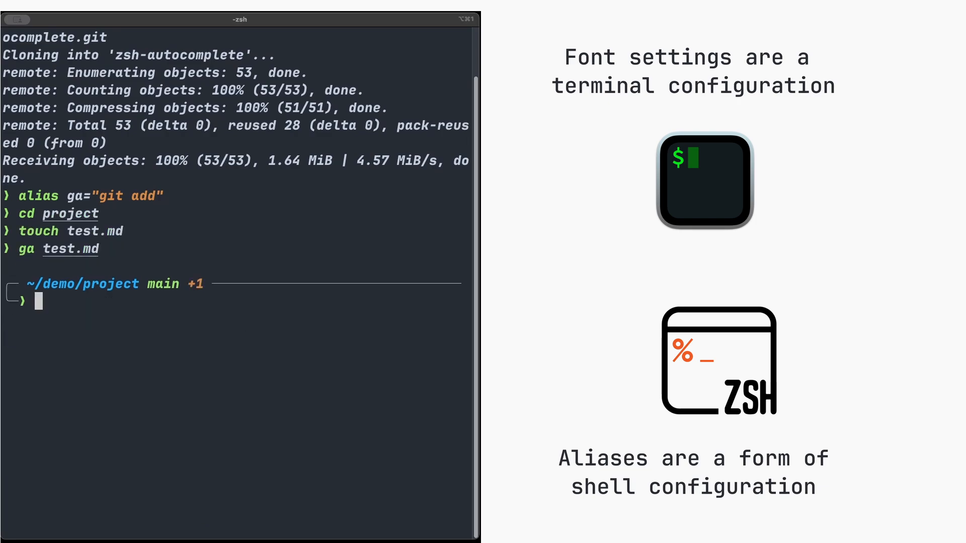
text(git status)
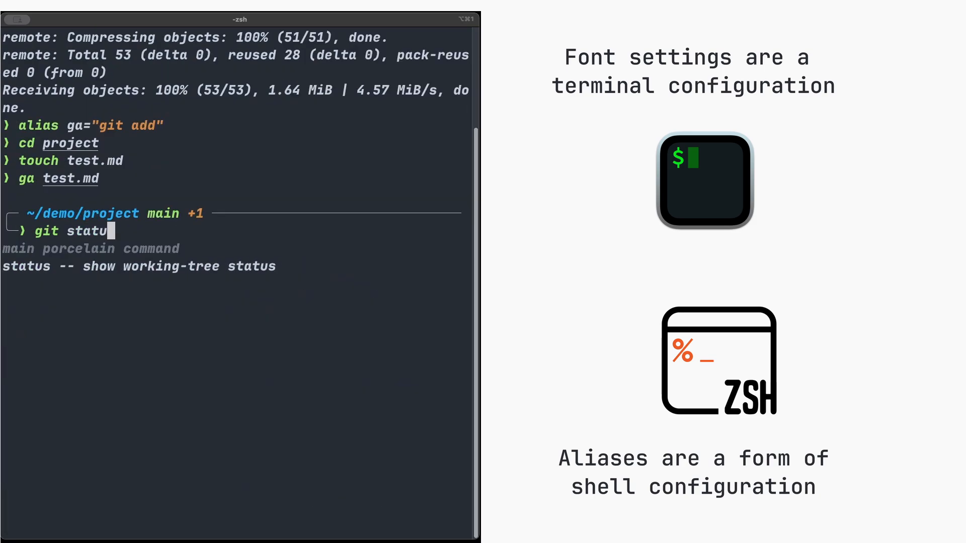
key(Return)
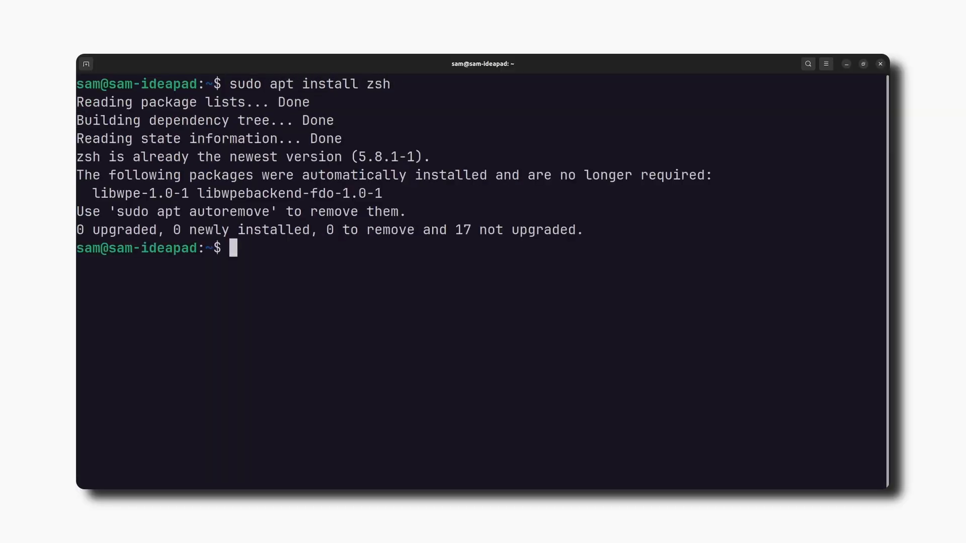
Make zsh the login shell with sudo chsh -s $(which zsh)
text(sudo chsh -)
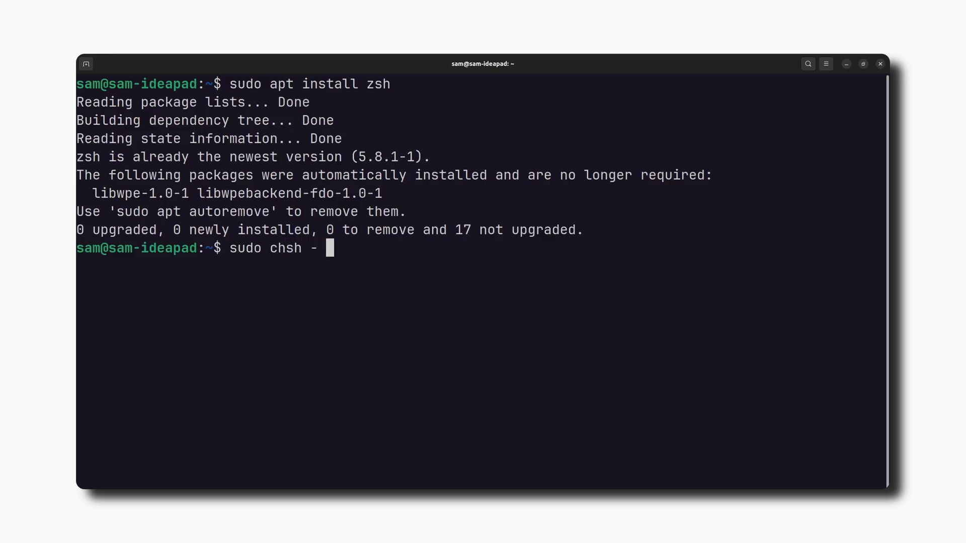
text(s $(wh)
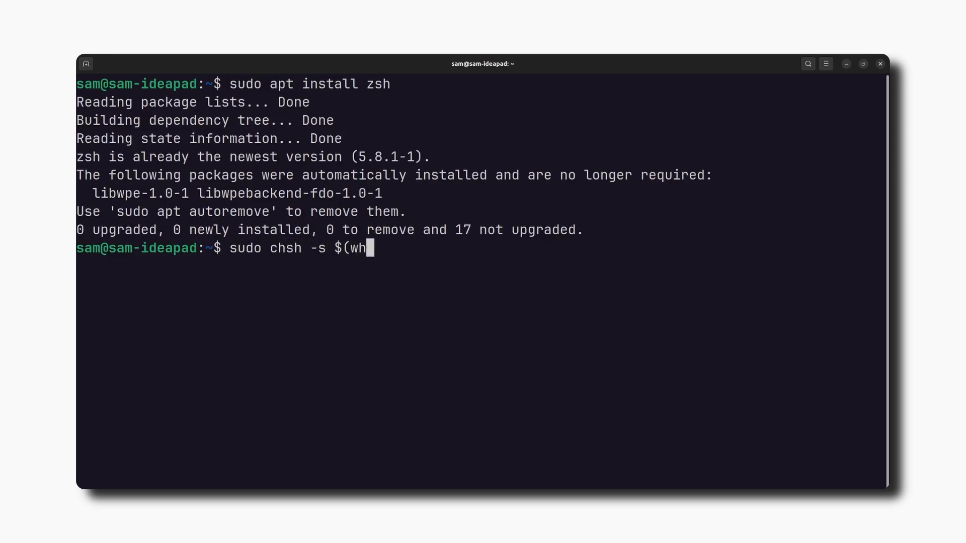
key(Return)
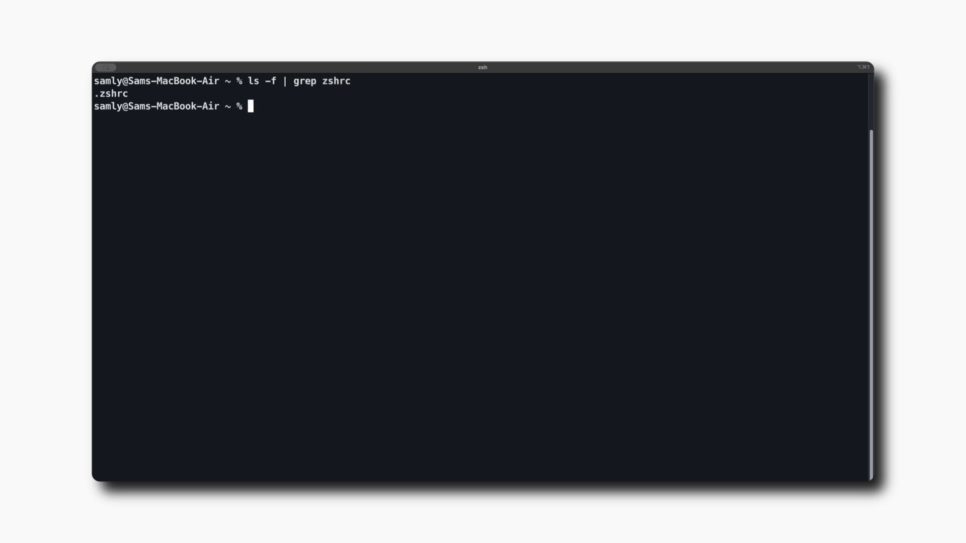
Rename .zshrc to .zshrc.bak and start creating a fresh empty .zshrc
text(mv .zshrc)
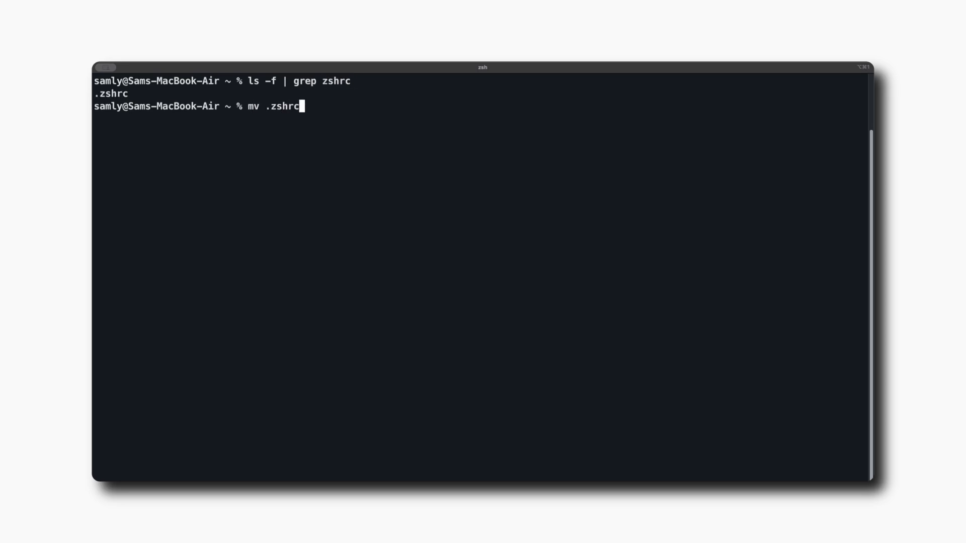
text(.zsh)
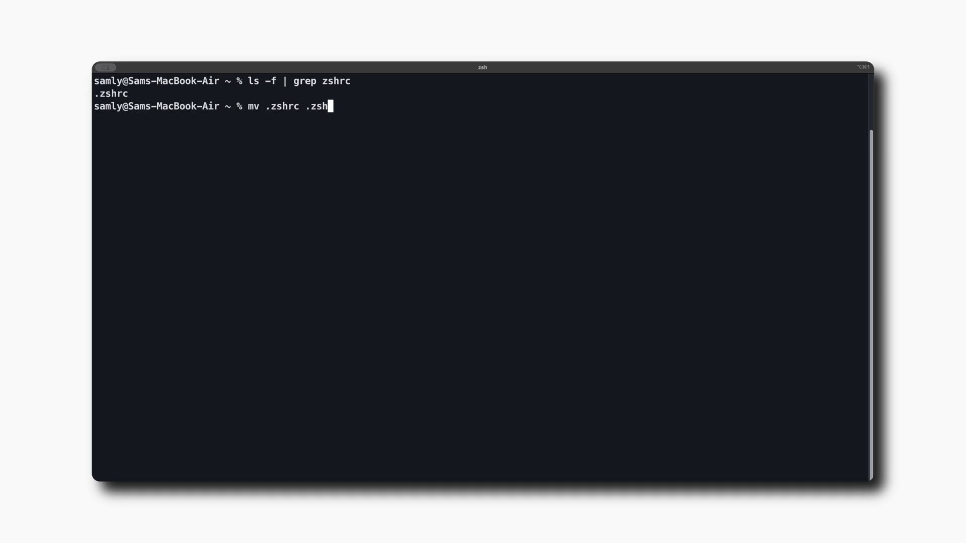
key(Return)
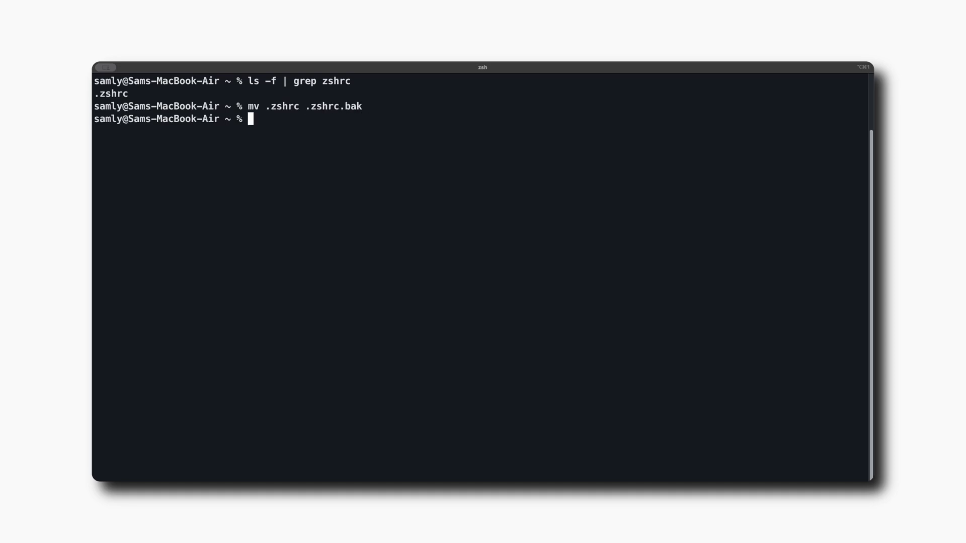
text(touch .)
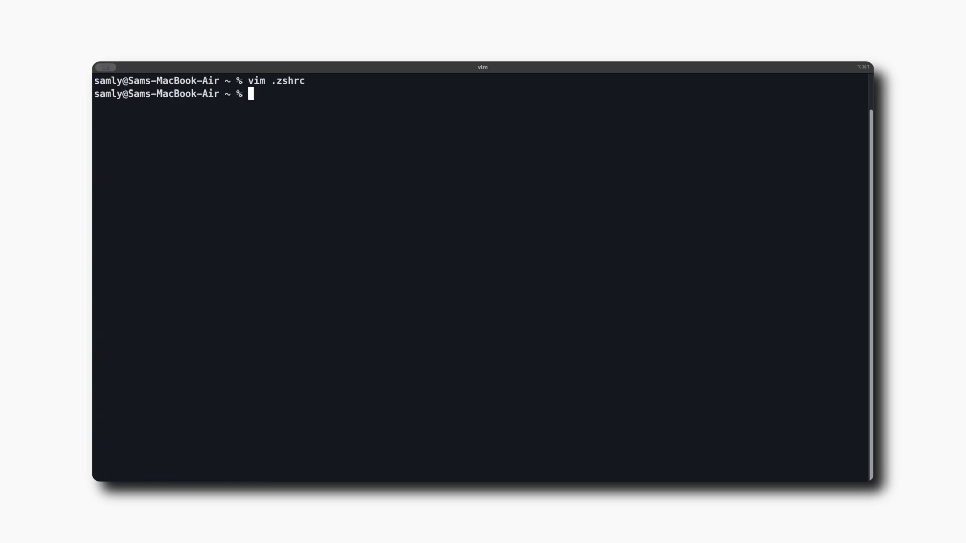
Open a new Terminal tab
key(cmd+t)
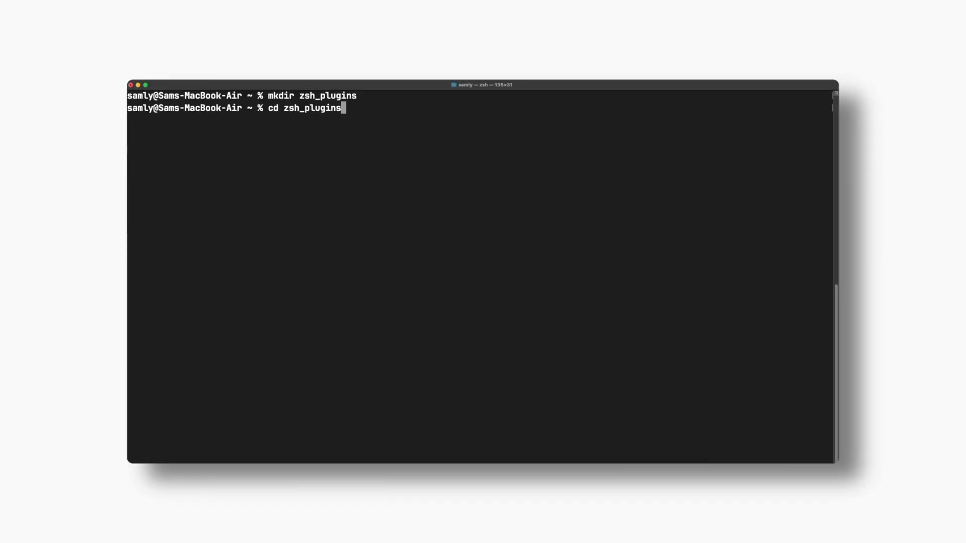
key(Return)
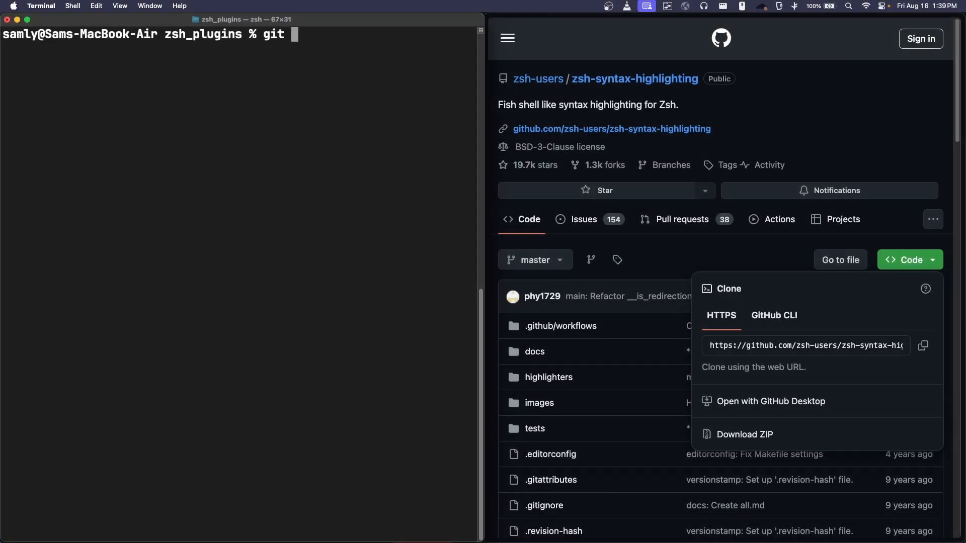
text(clone --depth)
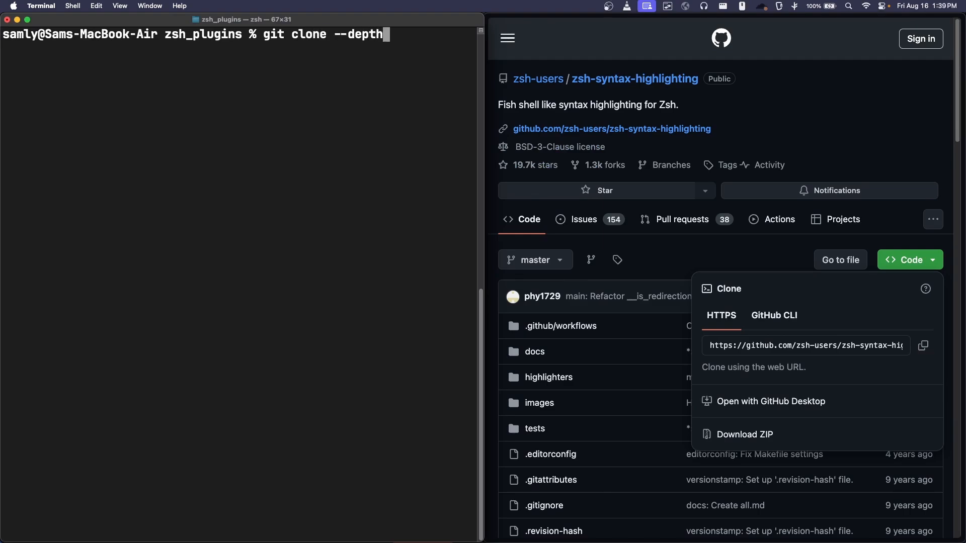
text(=1 https://github.com/zsh-users/zsh-syntax-highlighting.git)
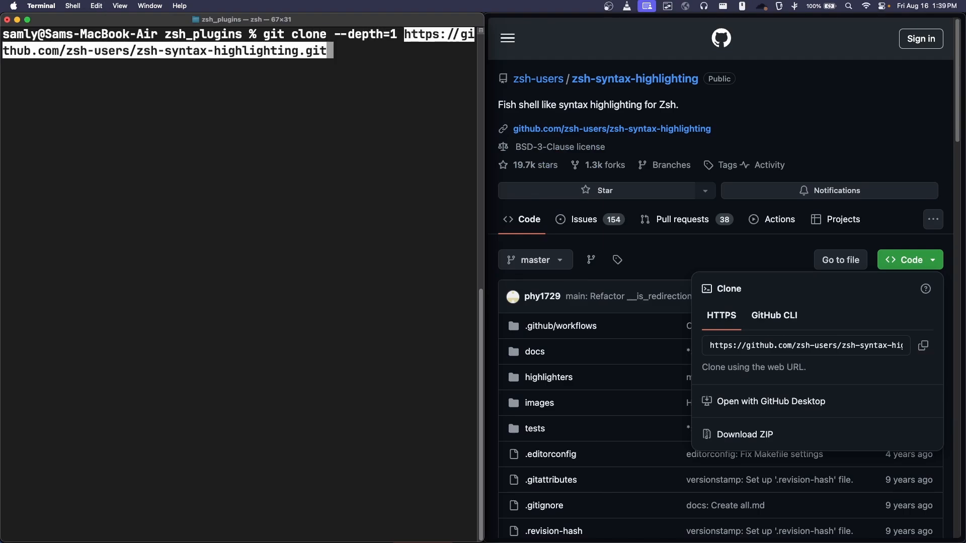
key(Return)
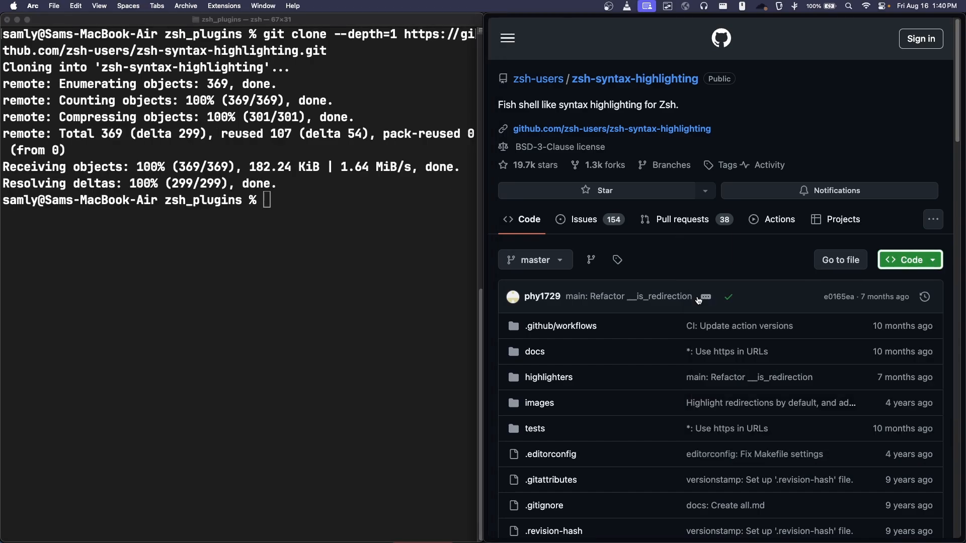
Copy the zsh-autocomplete HTTPS URL and shallow-clone it with --depth=1
scroll(down, 3)
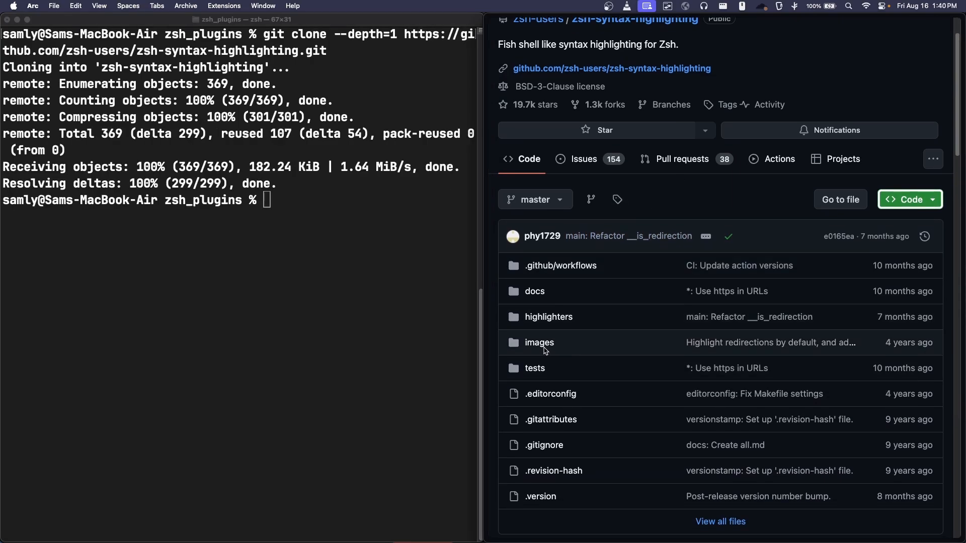
click(719, 522)
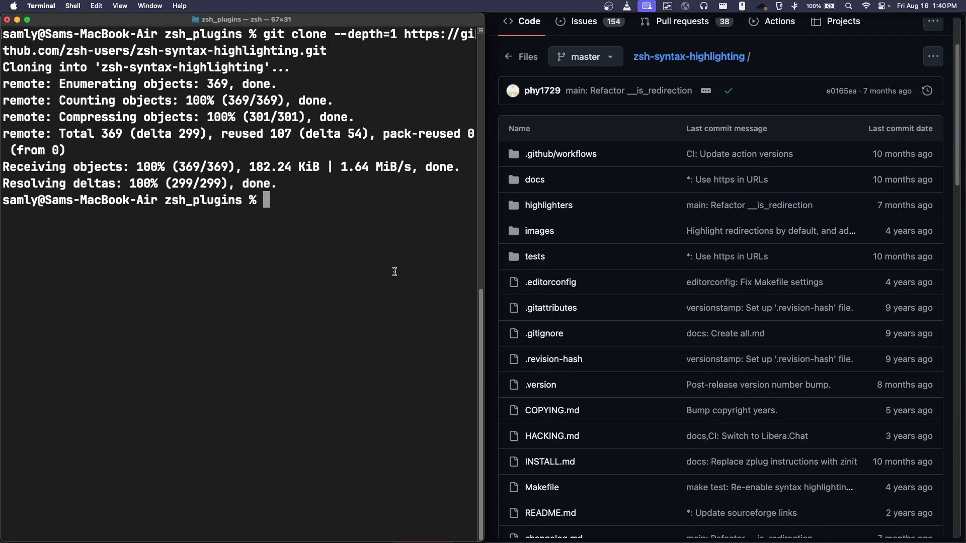
mouse_move(450, 297)
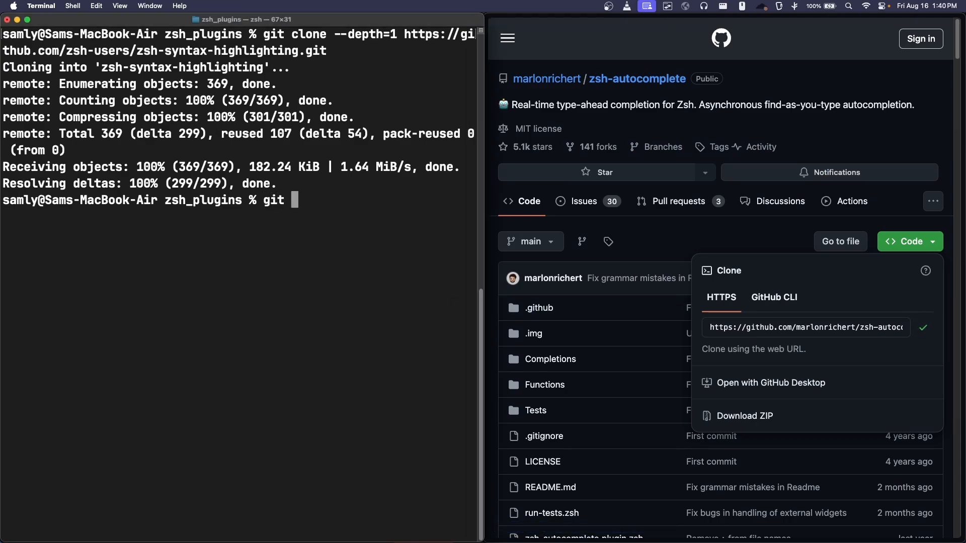
text(clone --depth=1 https://github.com/marlonrichert/zsh-autocomplete.git)
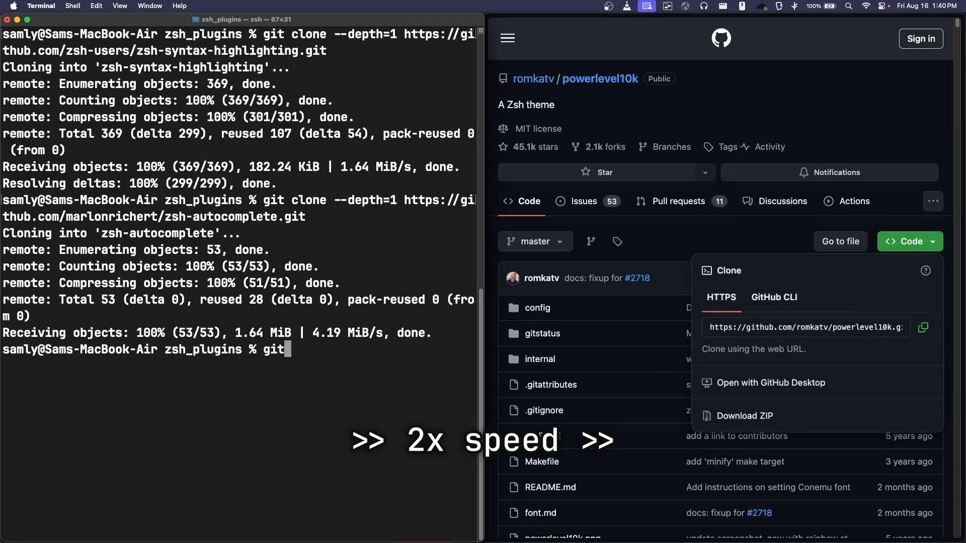
key(Return)
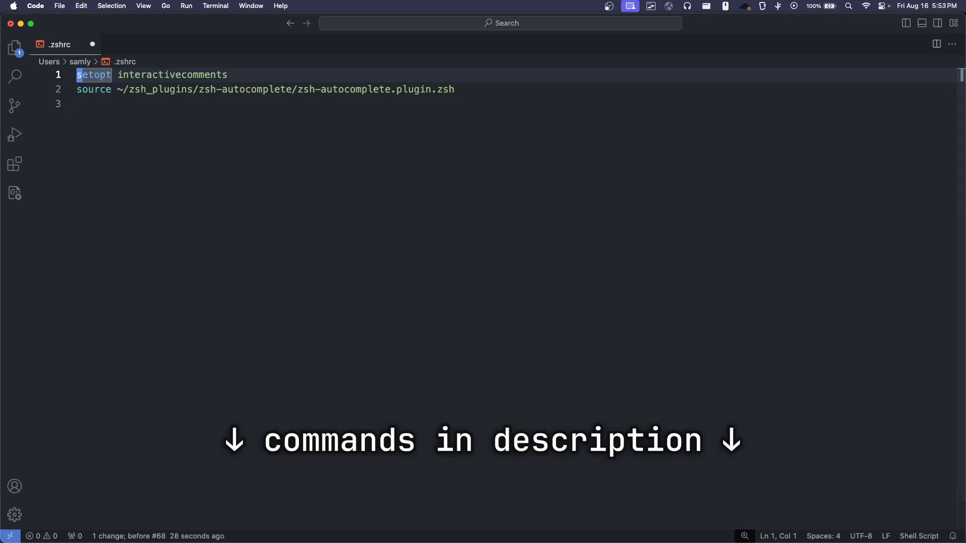
Add source lines for zsh-syntax-highlighting.zsh and powerlevel10k.zsh-theme to .zshrc
text(source ~/zsh_plugins/zsh-syntax-highlighting/zsh-syntax-highlighting.zsh)
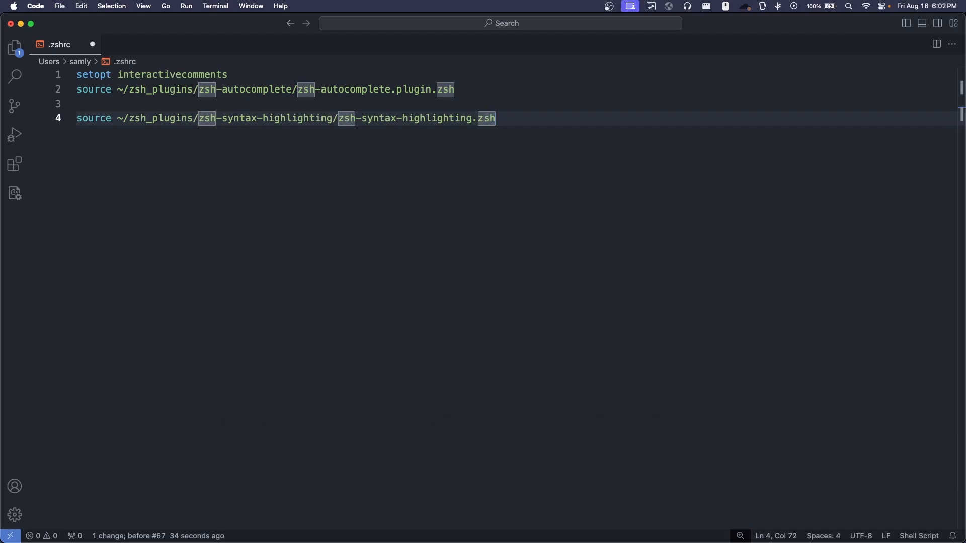
text(source ~/zsh_plugins/powerlevel10k/powerlevel10k.zsh-theme)
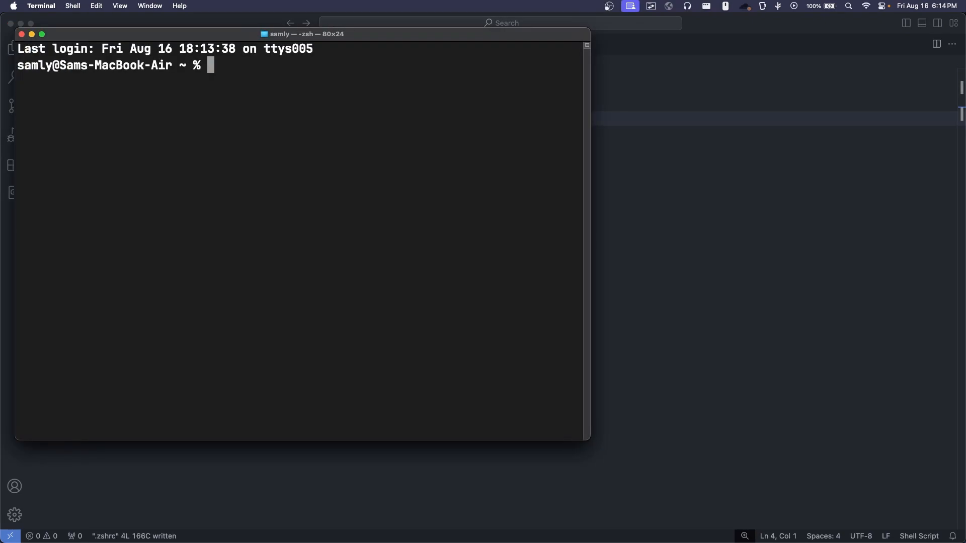
Type git in the fresh zsh session to test the new configuration
text(git)
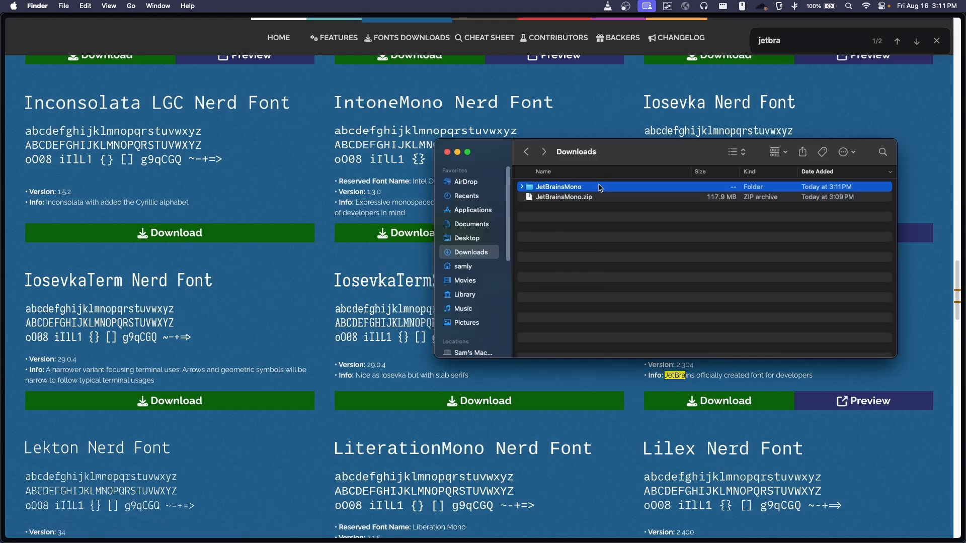
Open the extracted JetBrainsMono folder in Downloads
click(522, 187)
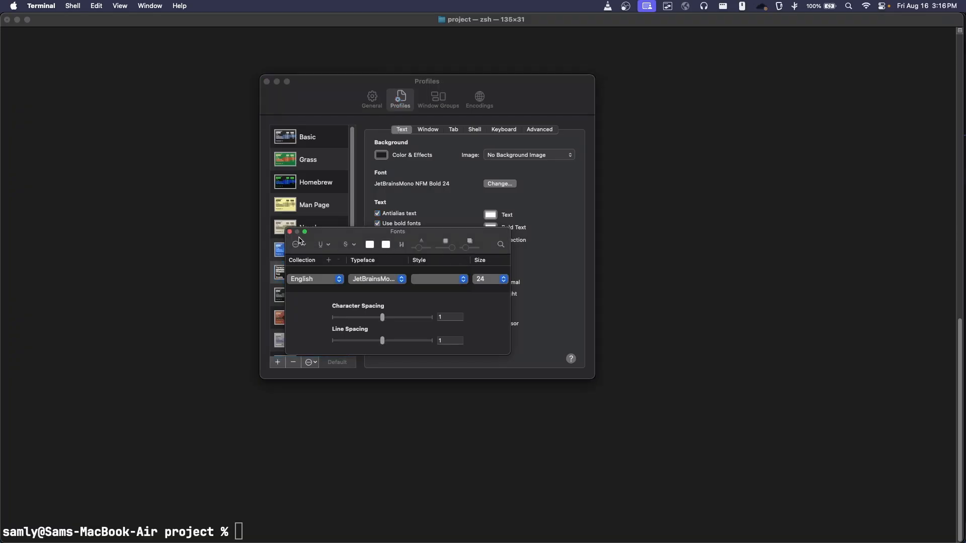
Set the Terminal profile font to JetBrainsMono Nerd Font Mono (NFM Bold 24)
click(290, 231)
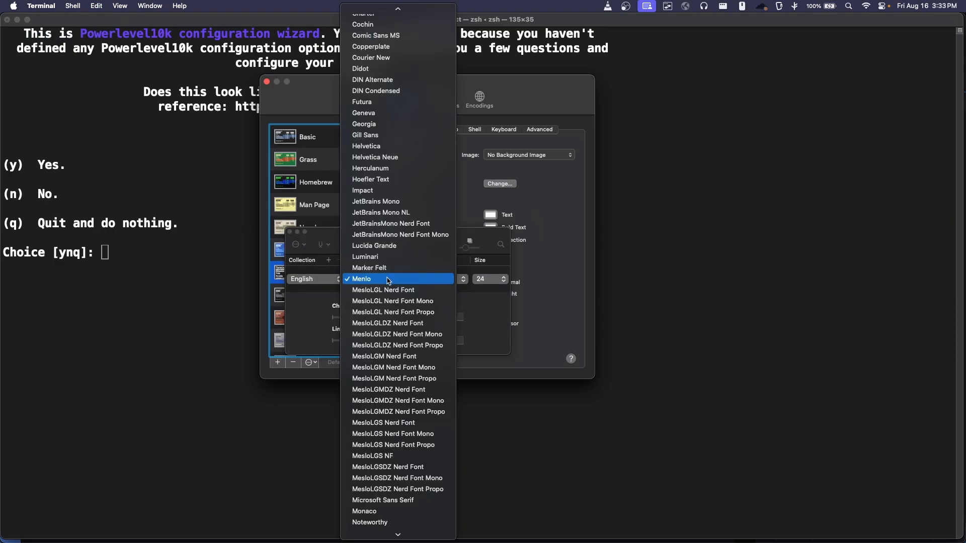
click(376, 223)
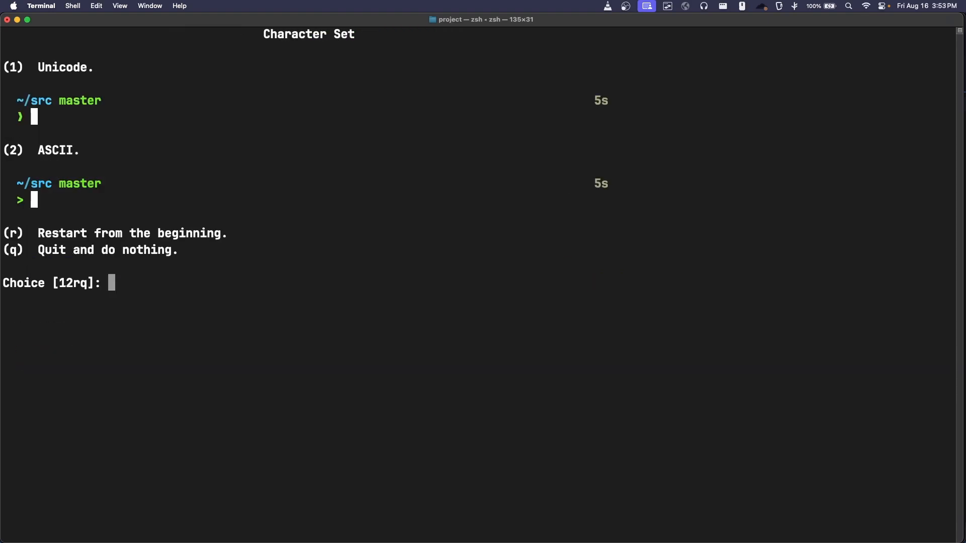
Accept the default answers to the p10k character set and current-time questions
key(Return)
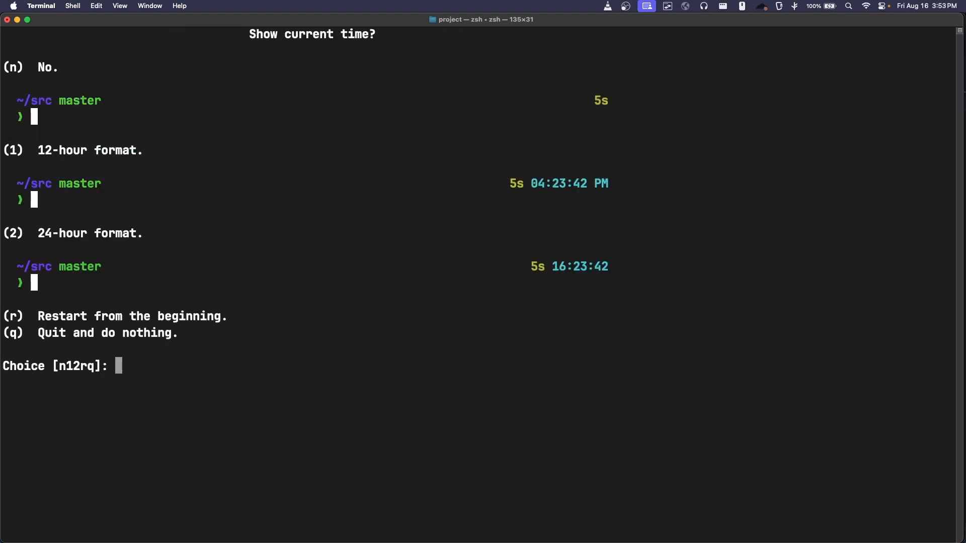
key(Return)
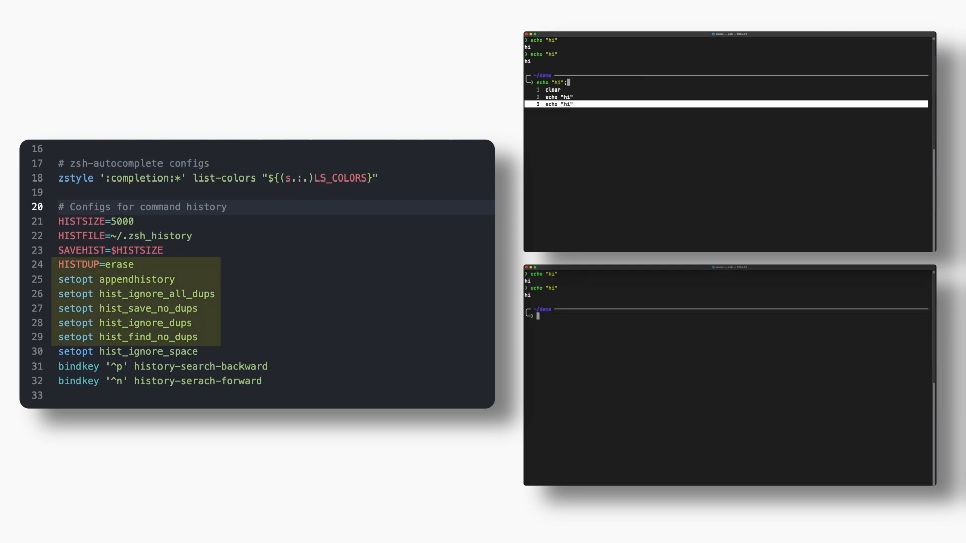
Test the history setup by running echo 'hi' and starting an echo 'ignore' command
text(echo "hi";)
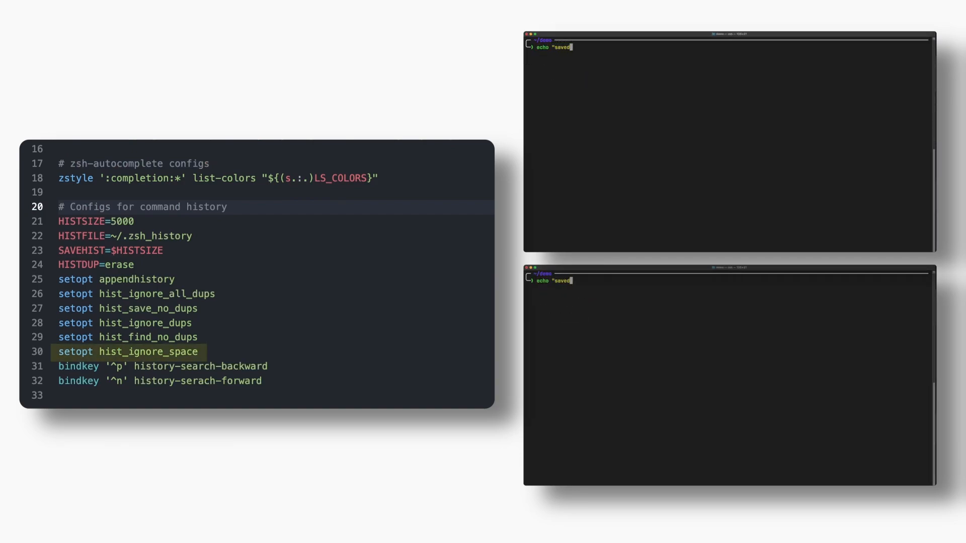
key(Return)
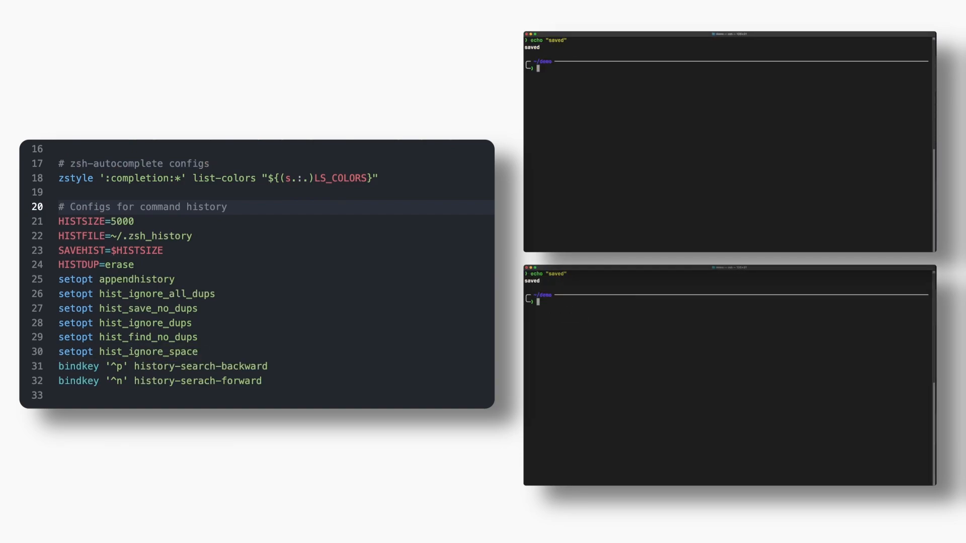
text(echo "ignore)
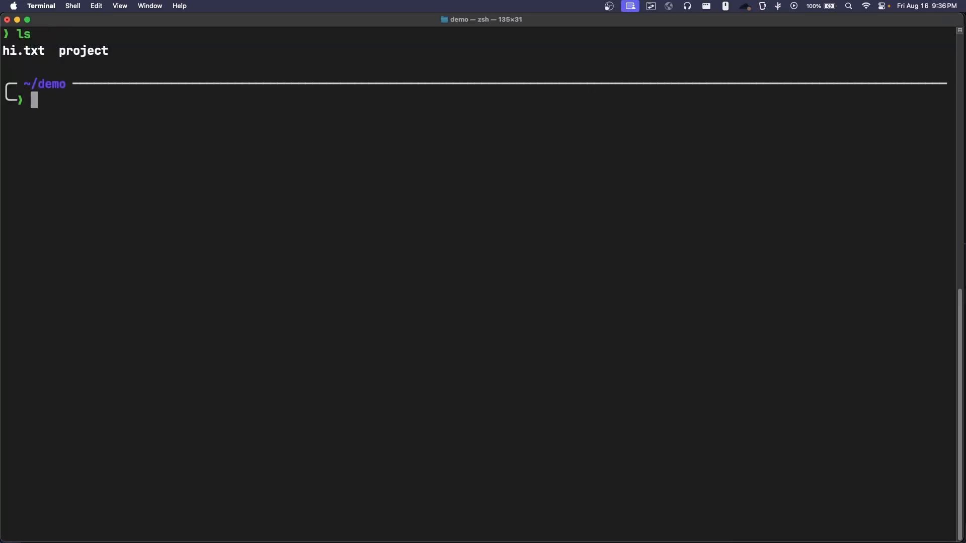
Define the alias ls="ls --color" to colourize listings
text(alias)
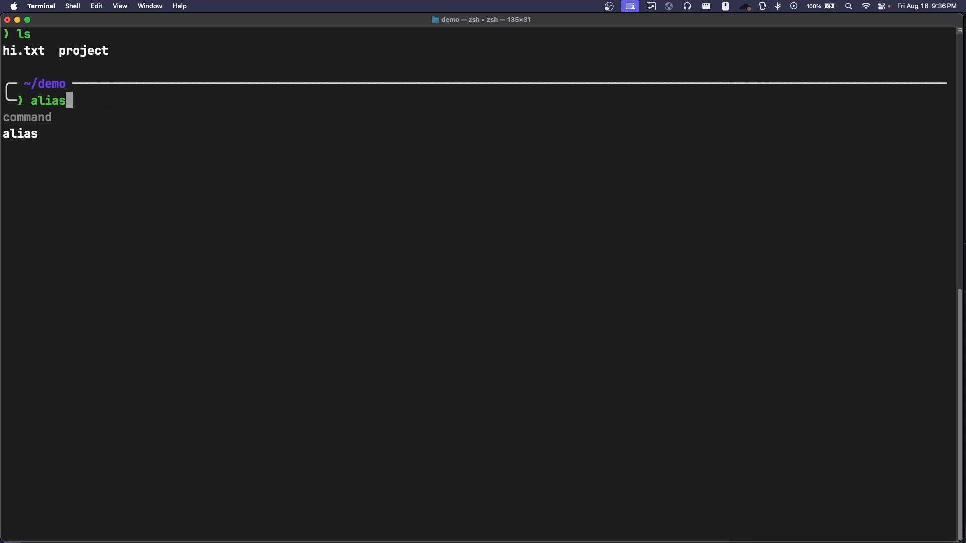
text(ls=")
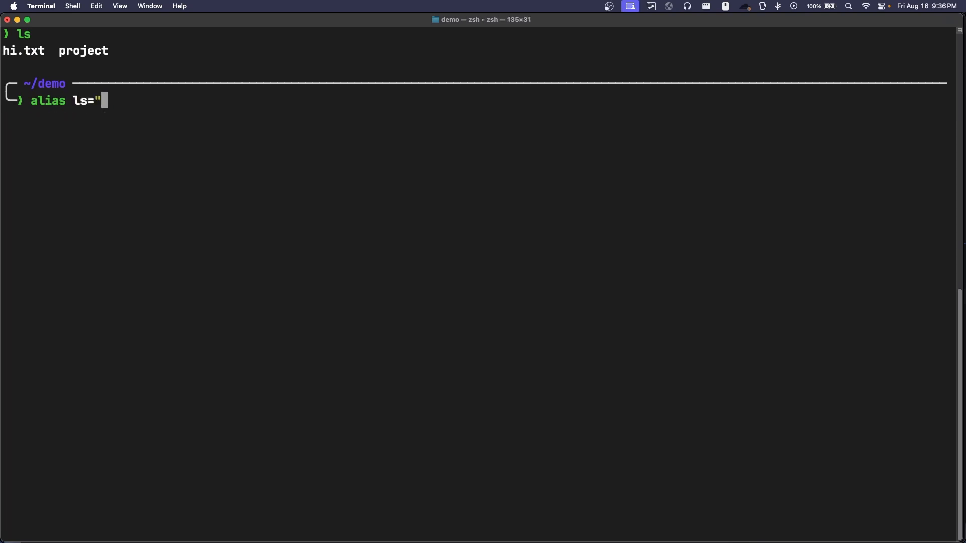
text(ls --c)
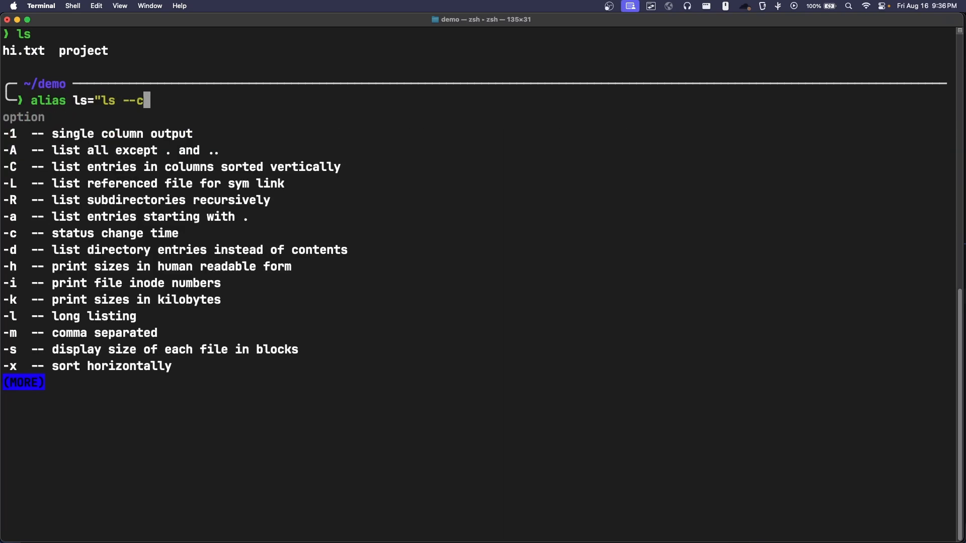
key(Return)
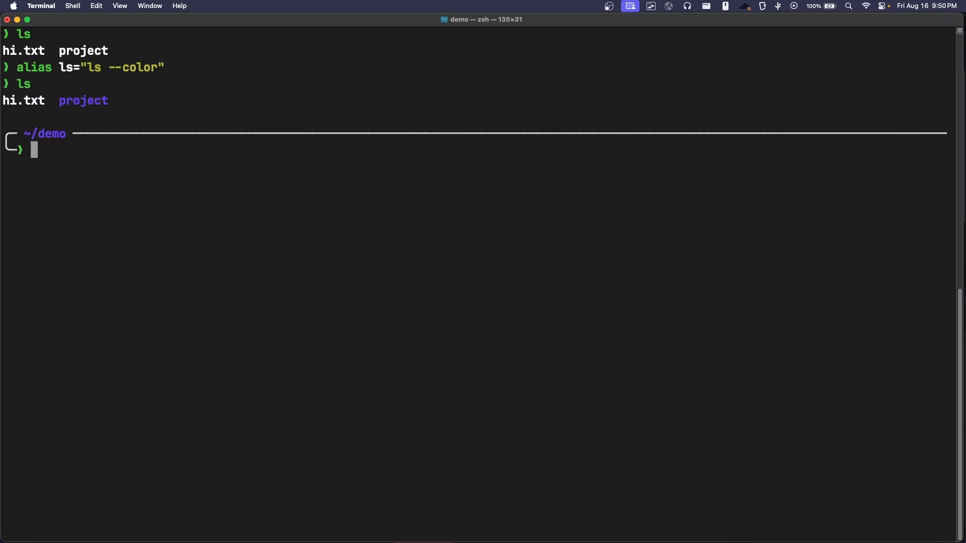
Define the gst alias for 'git status'
text(alias g)
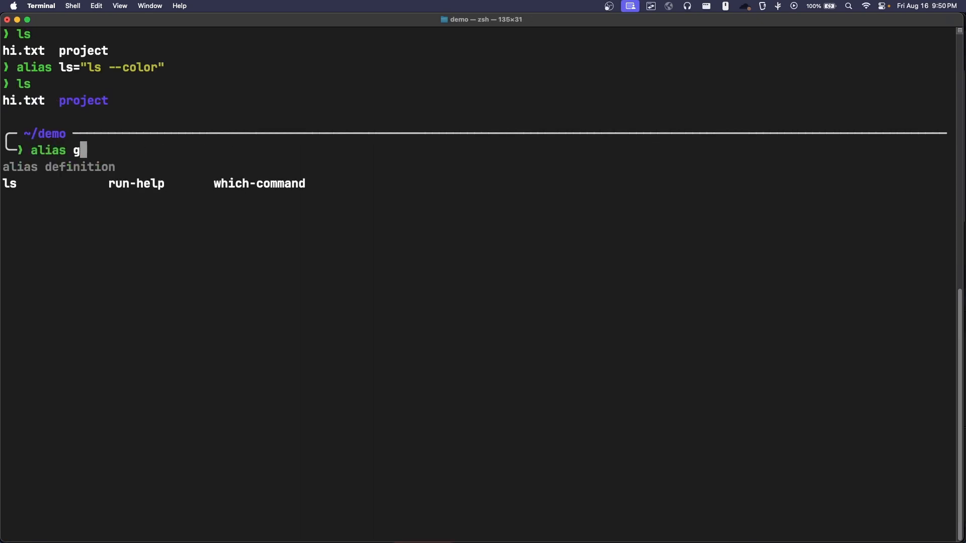
text(st="git s)
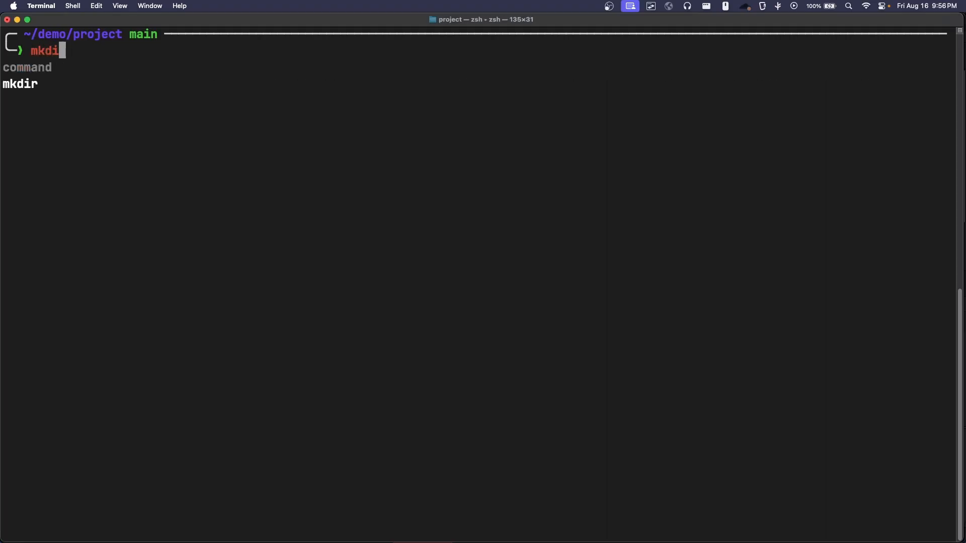
key(Return)
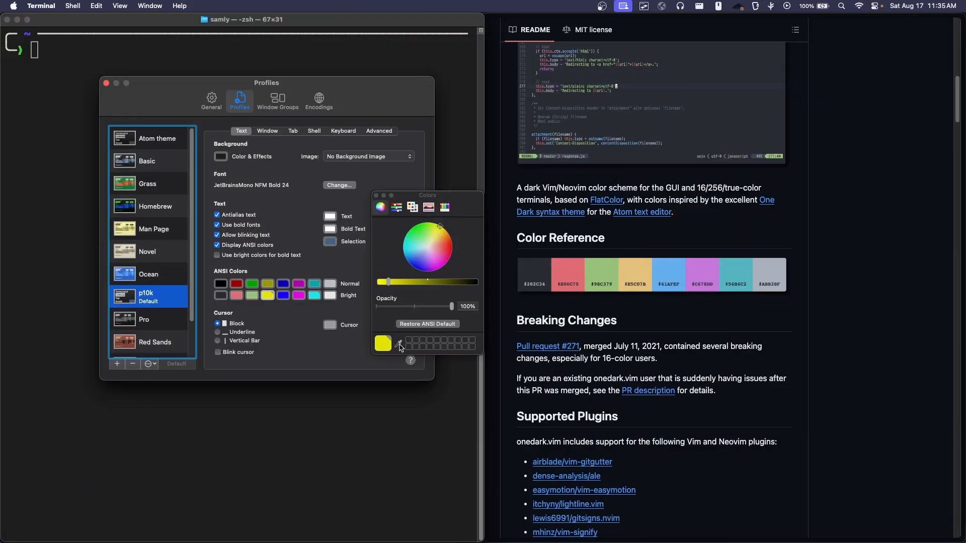
Set the bright blue swatch to the light sky blue sampled from the One Dark reference
click(283, 283)
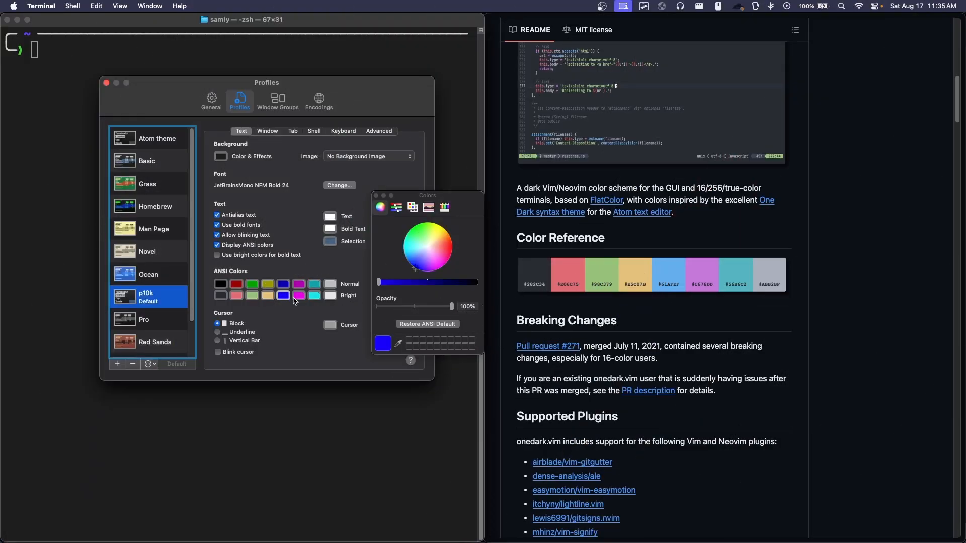
click(415, 253)
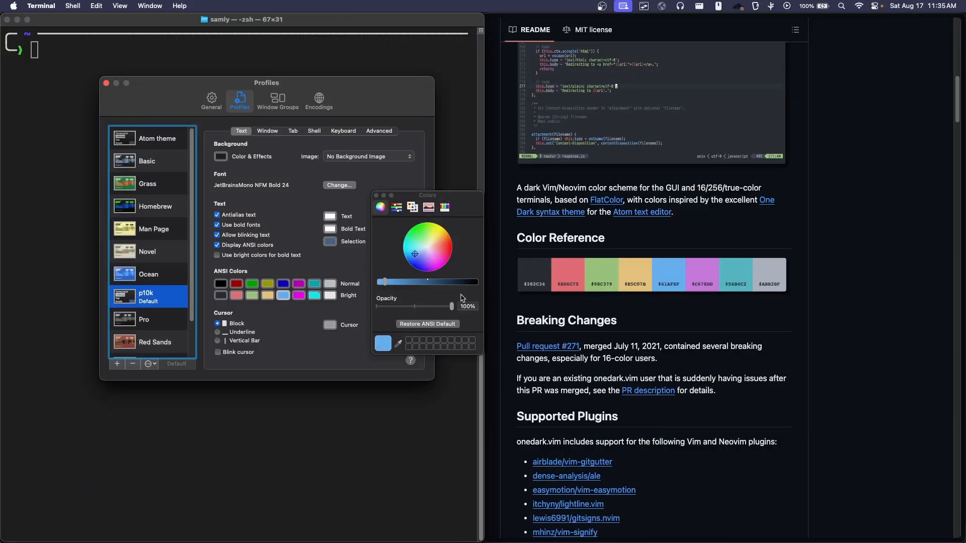